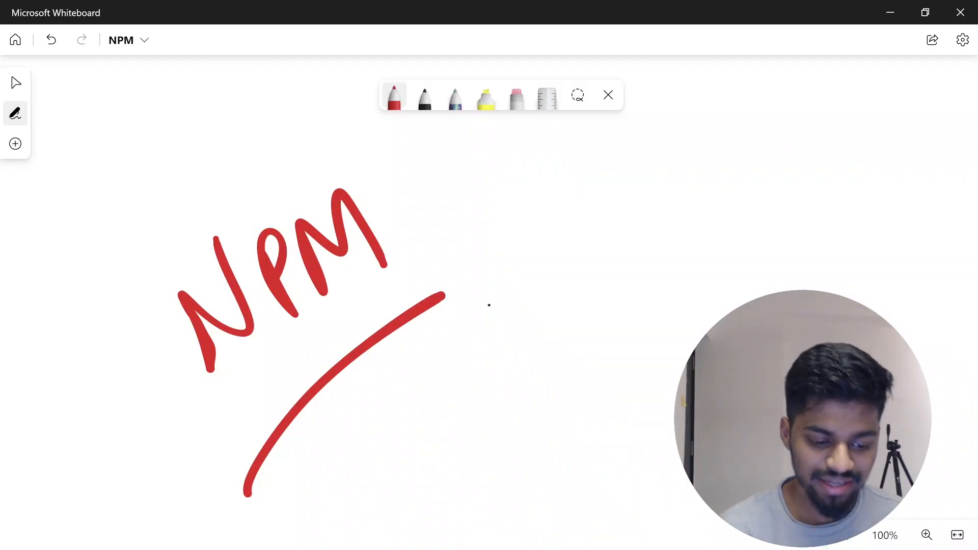
Step: Handwrite '(NODE PACKAGE MANAGER' in black beside the red underlined NPM heading
drag(508, 206, 530, 306)
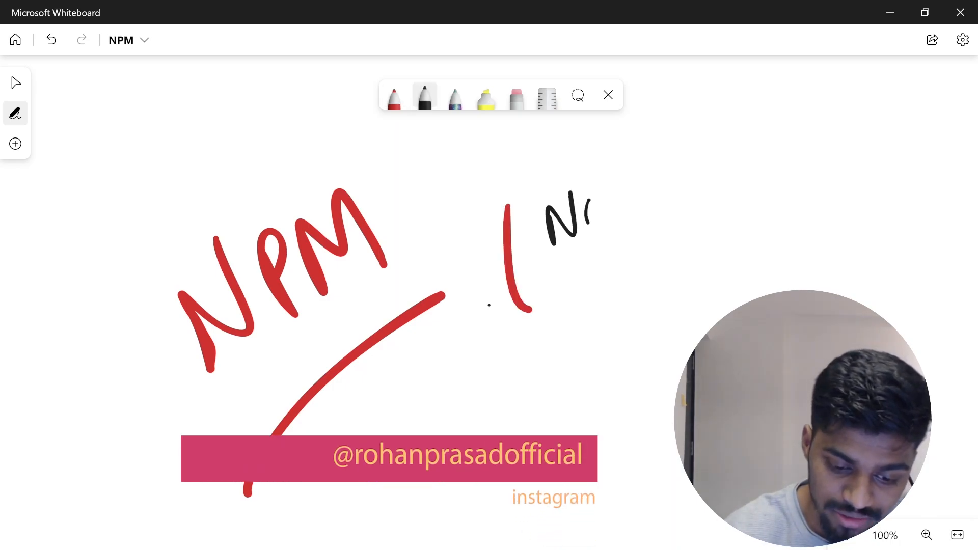
drag(583, 212, 664, 206)
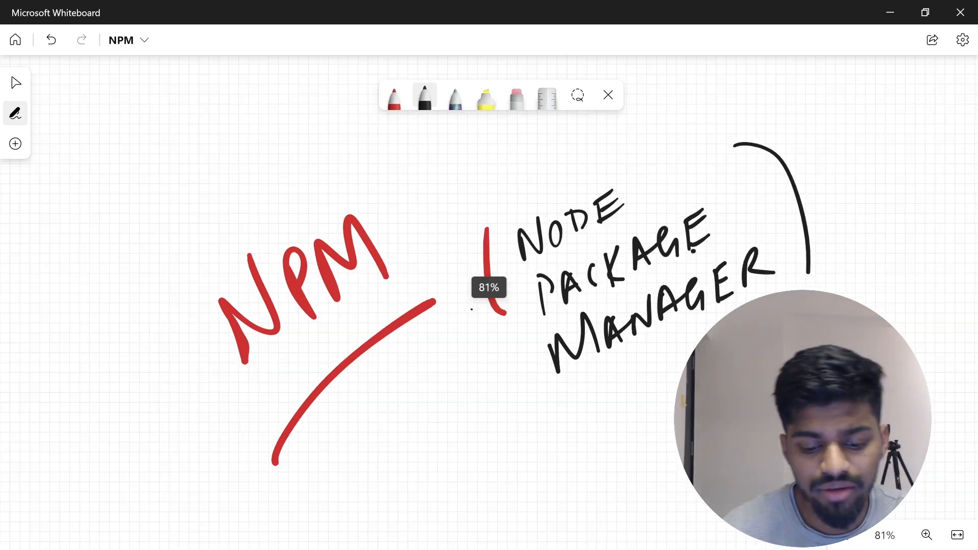
Step: Write 'SOFTWARE → JS' in red, then a black 'X' with an arrow to '3rd party'
scroll(down, 3)
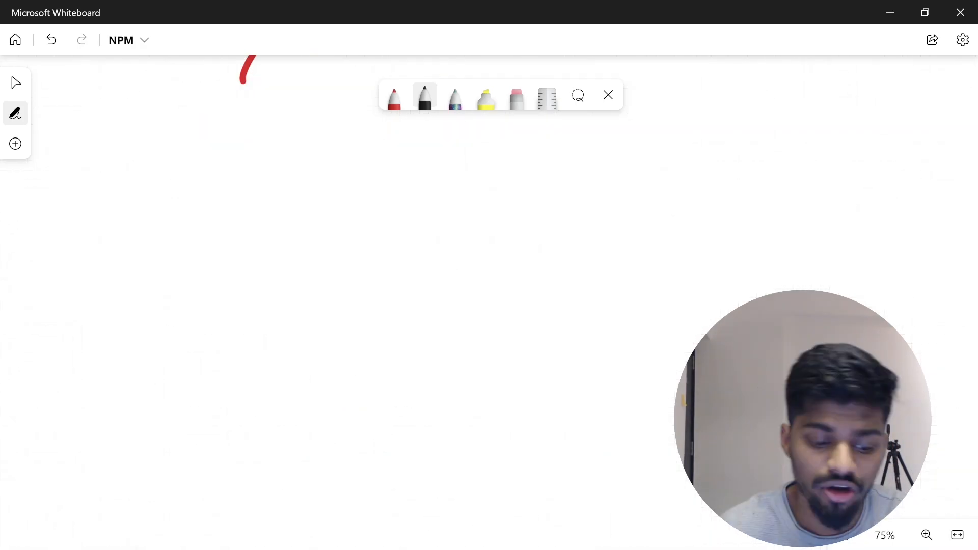
click(393, 98)
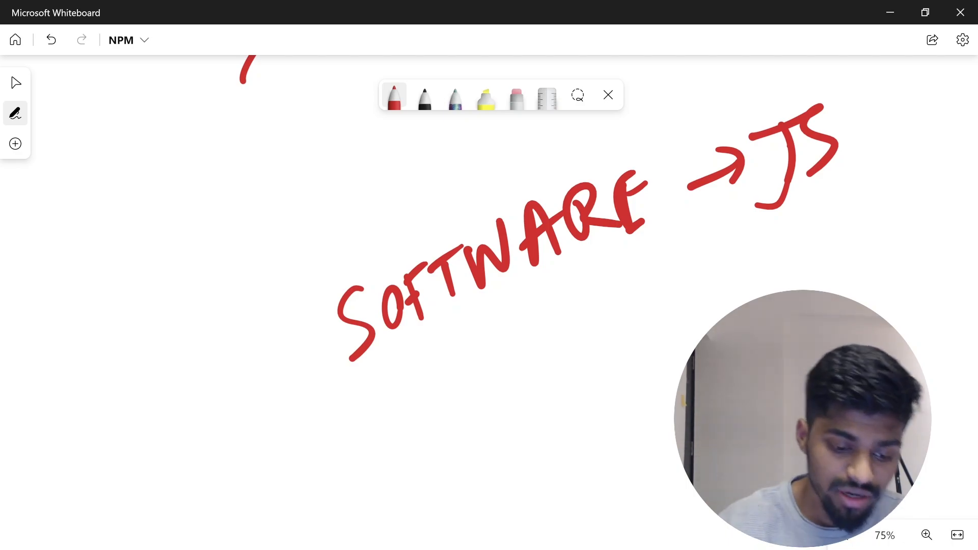
click(423, 95)
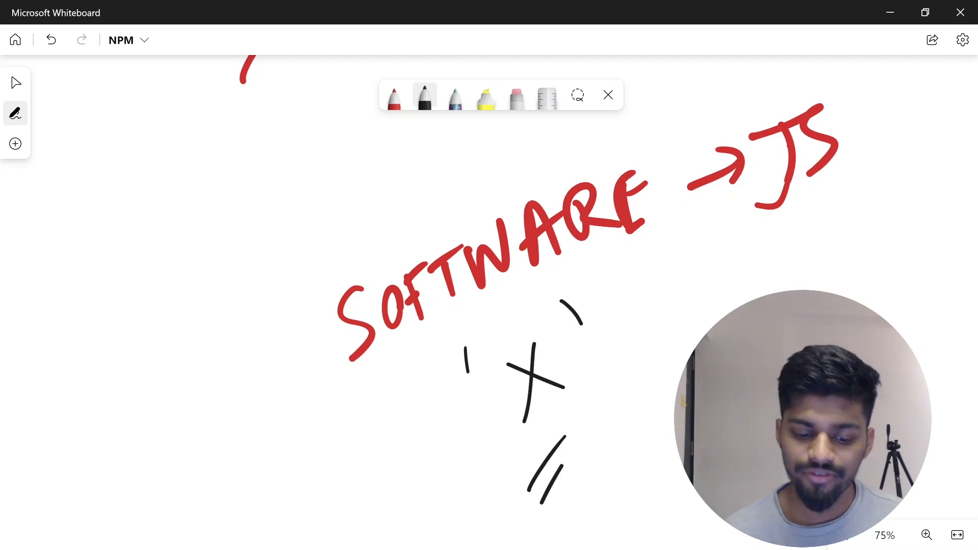
drag(609, 337, 692, 302)
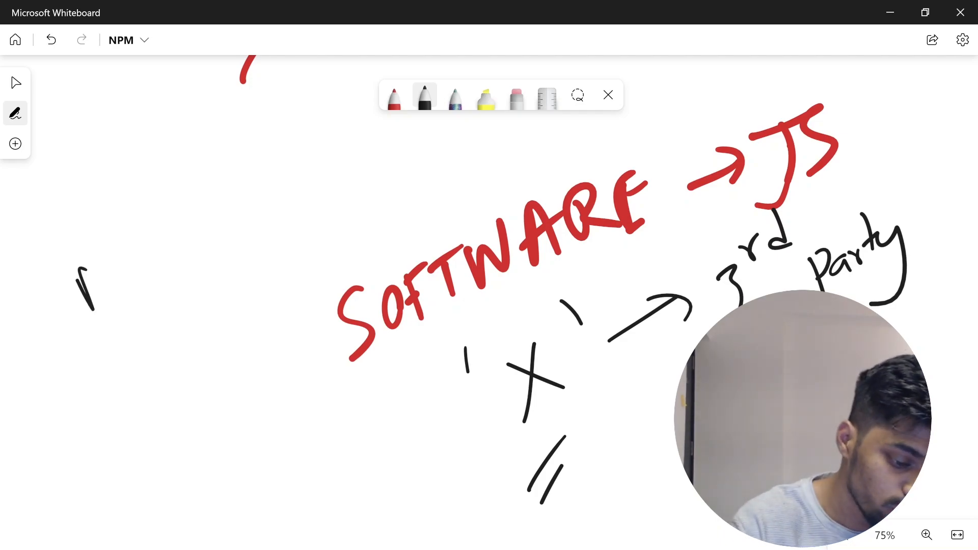
Step: Handwrite 'NODE) JS' underlined and 'NPM' underlined on the left of the board
drag(81, 293, 158, 243)
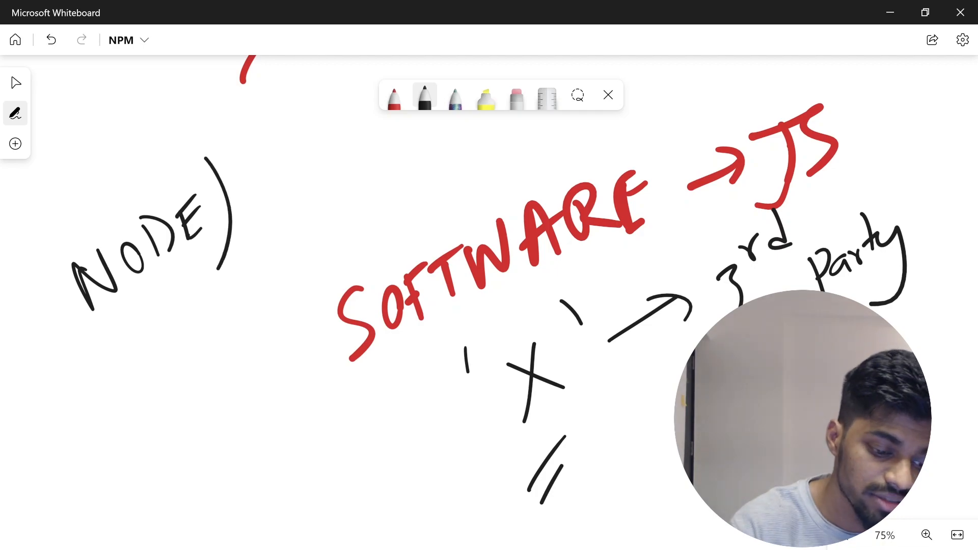
drag(282, 250, 132, 396)
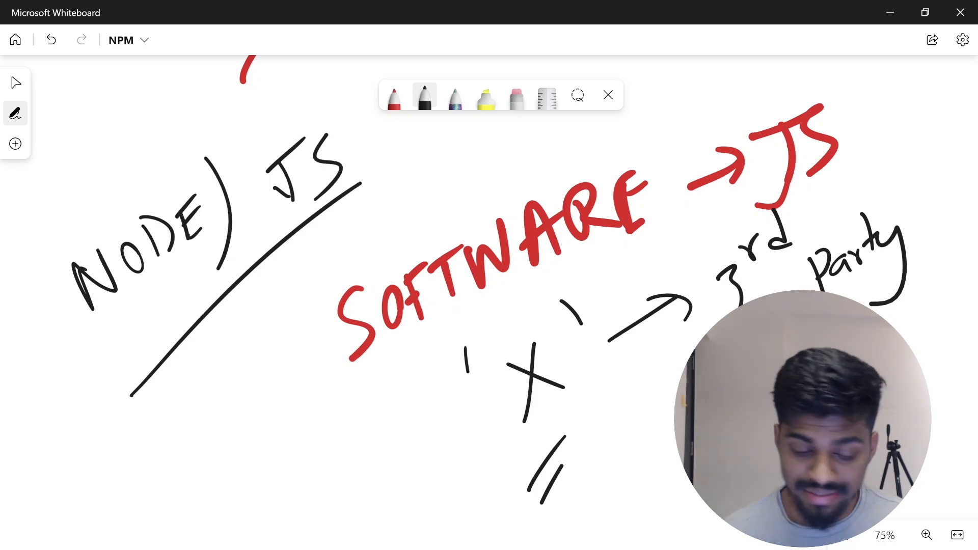
drag(212, 449, 235, 493)
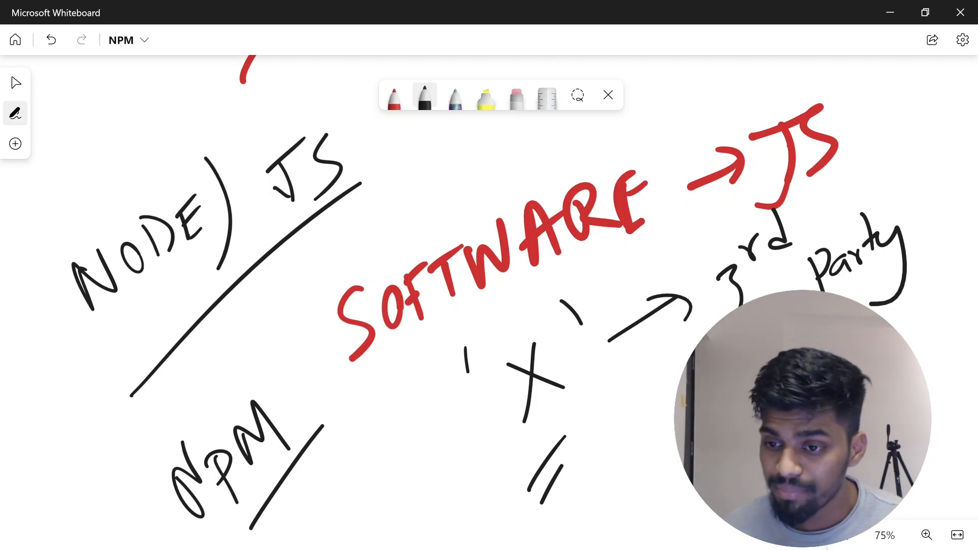
Step: On a blank area write 'NODE' underlined in black, then 'NPM' circled in red
scroll(down, 3)
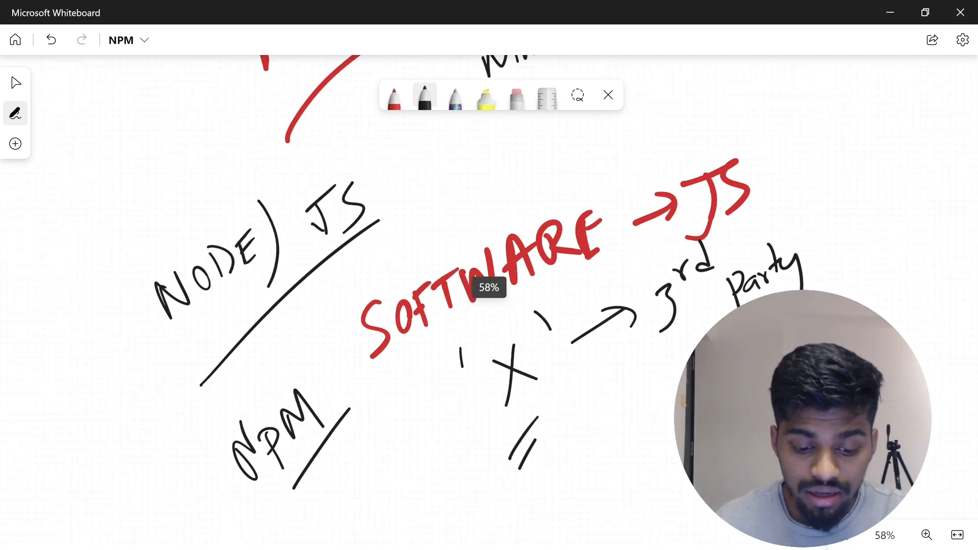
scroll(down, 3)
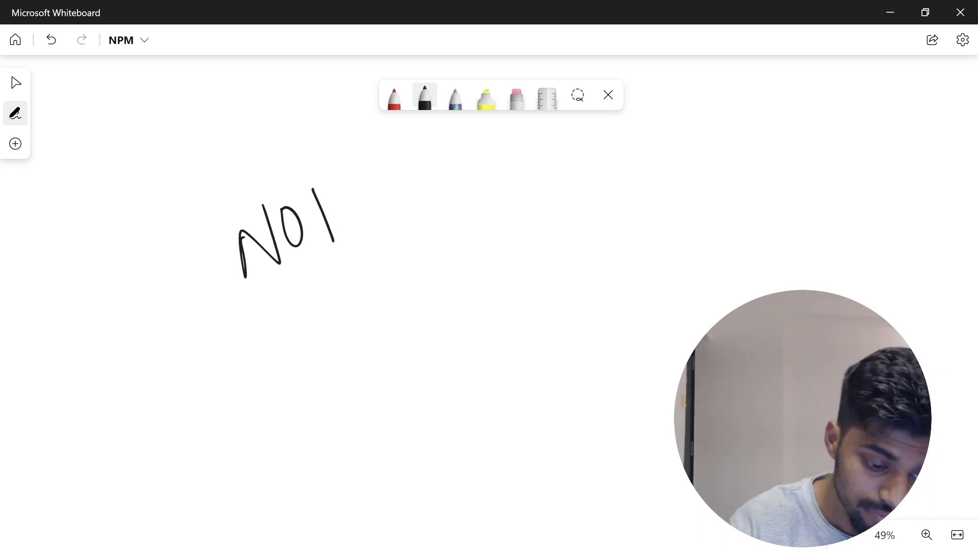
drag(337, 218, 505, 162)
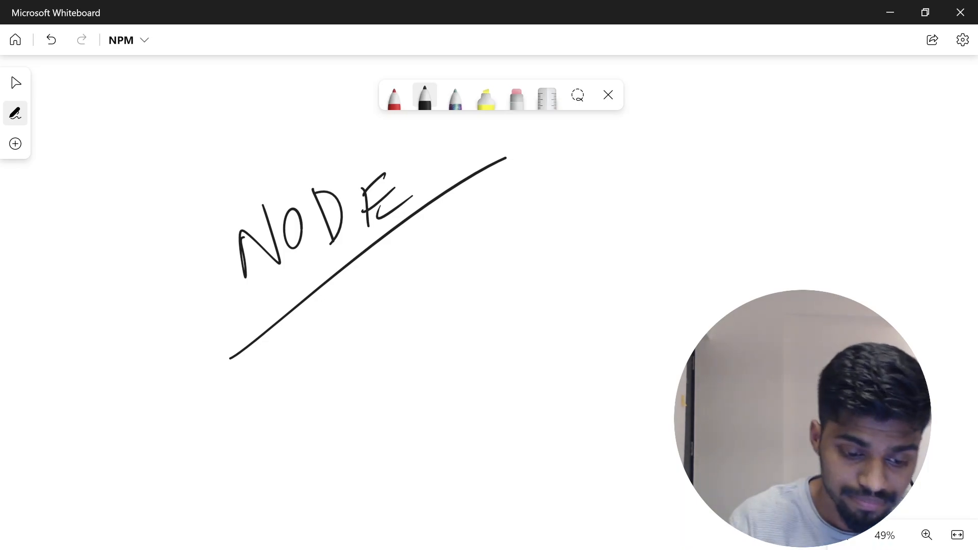
click(394, 97)
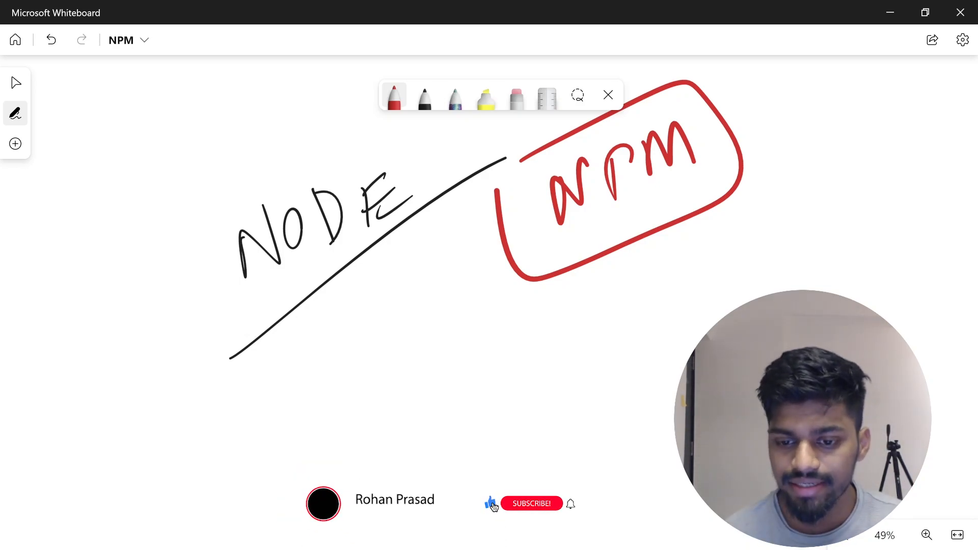
click(531, 503)
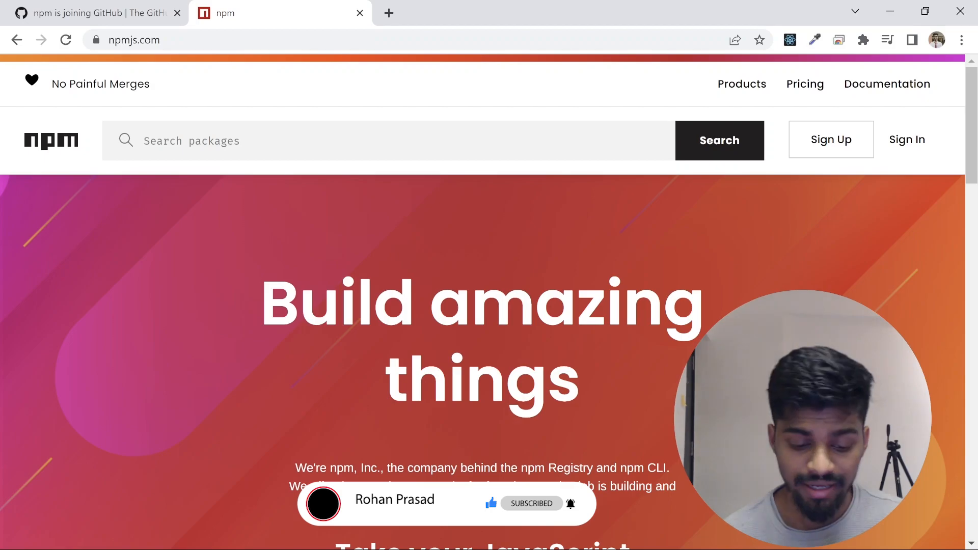
scroll(down, 3)
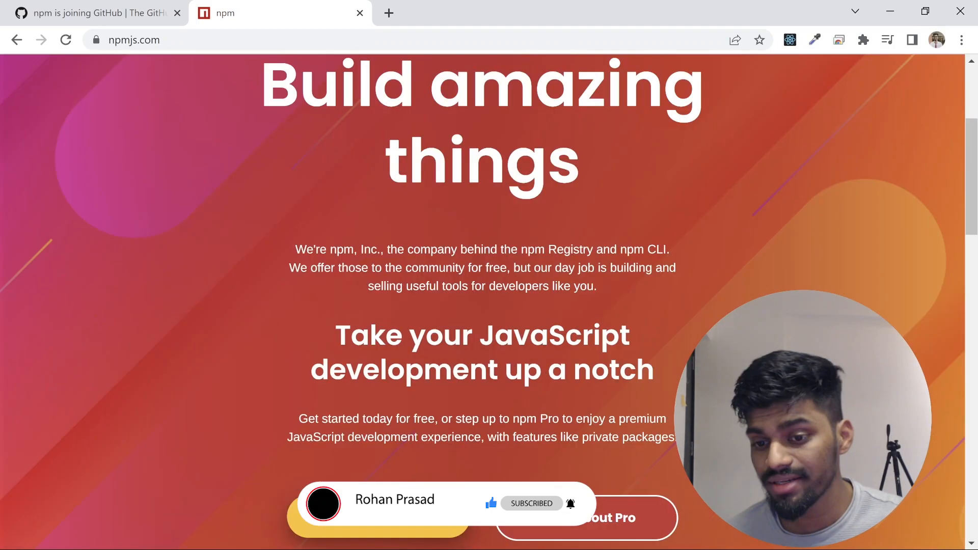
scroll(down, 3)
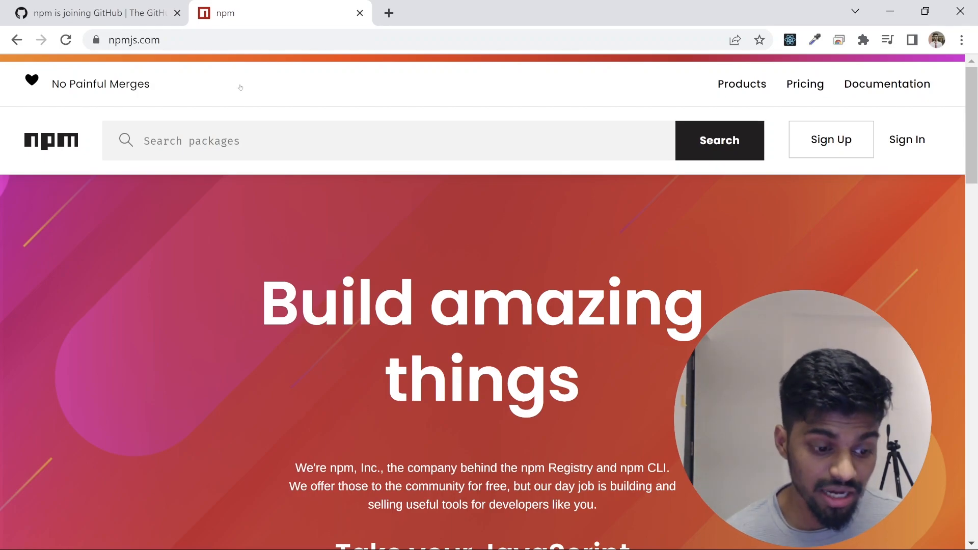
Step: Read the 'npm is joining GitHub' post, highlighting the npm team and 1.3 million packages lines
click(93, 12)
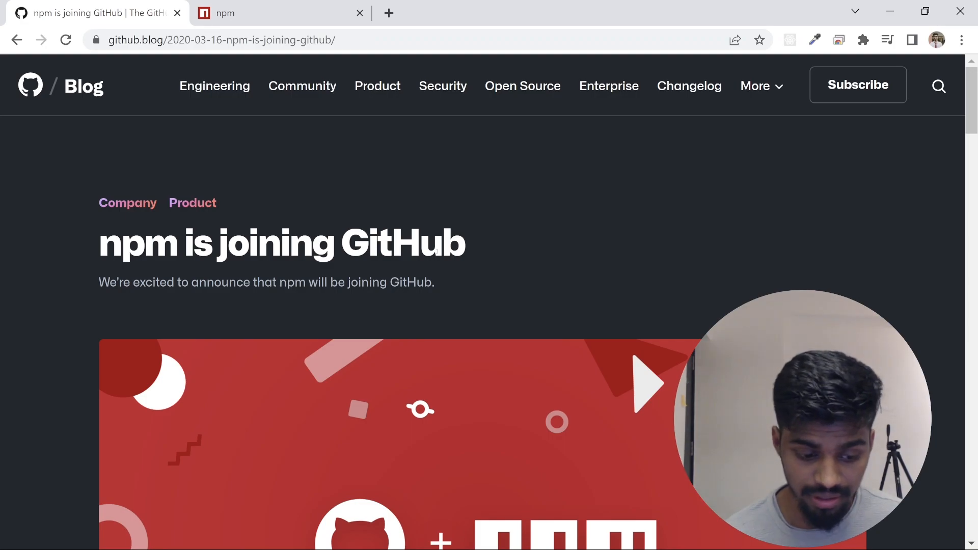
scroll(down, 3)
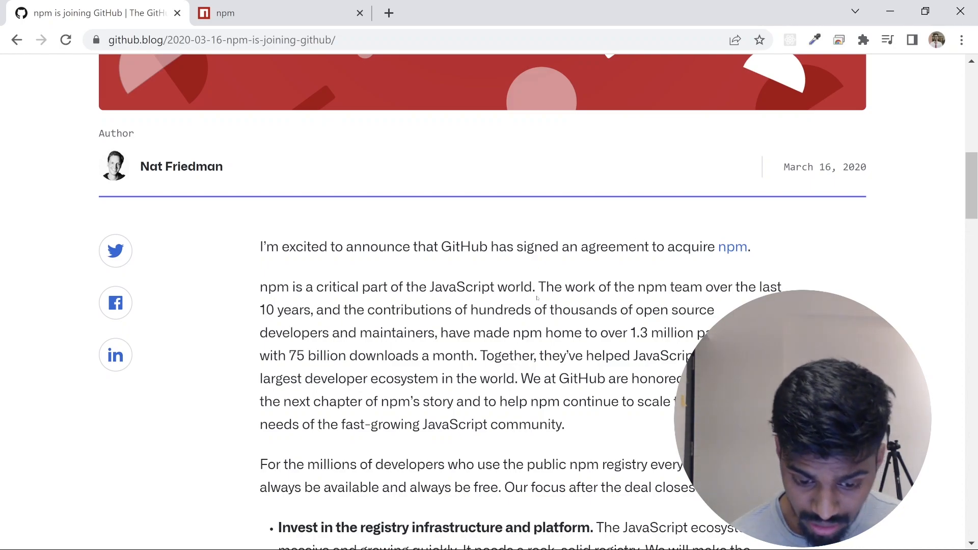
drag(537, 286, 784, 286)
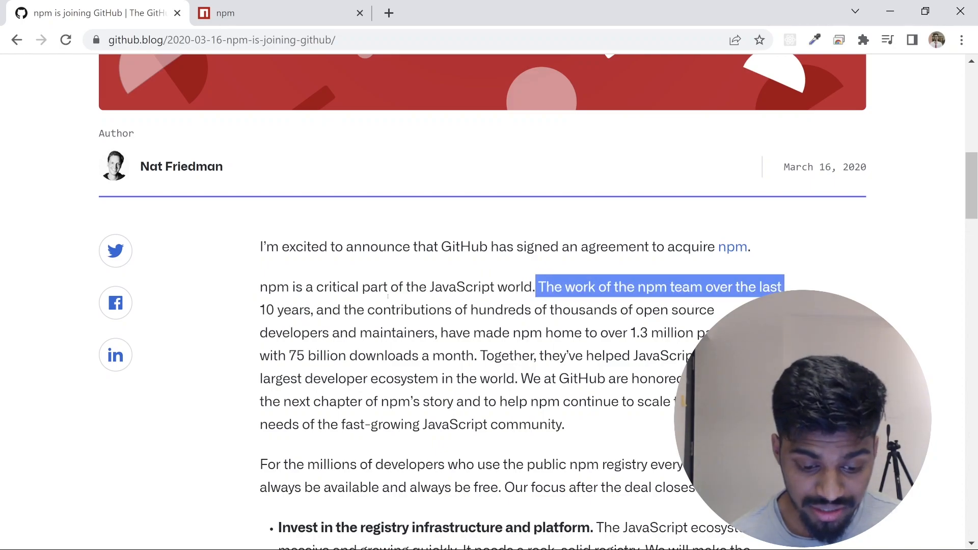
drag(783, 287, 433, 333)
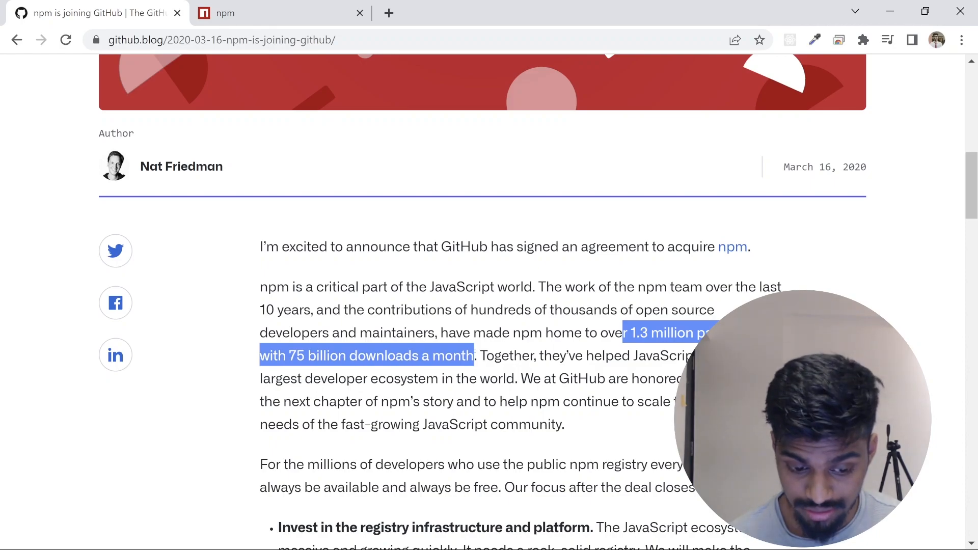
Step: Continue through the post to Related posts, then return to the npmjs.com homepage
scroll(down, 3)
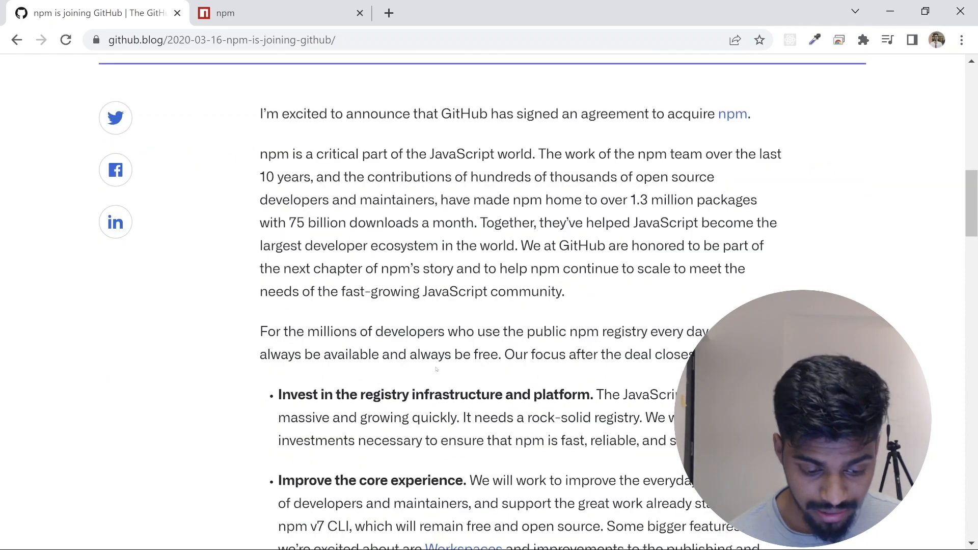
scroll(down, 3)
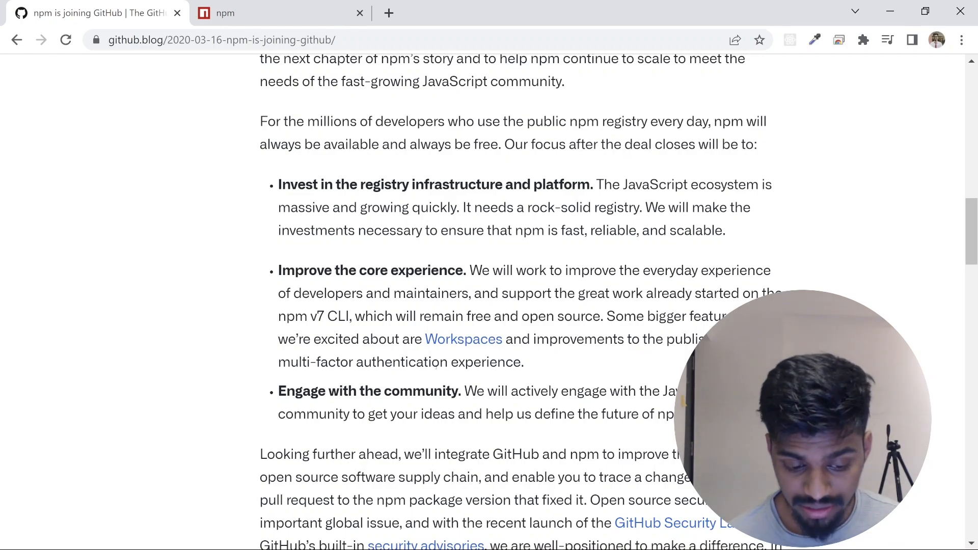
scroll(down, 3)
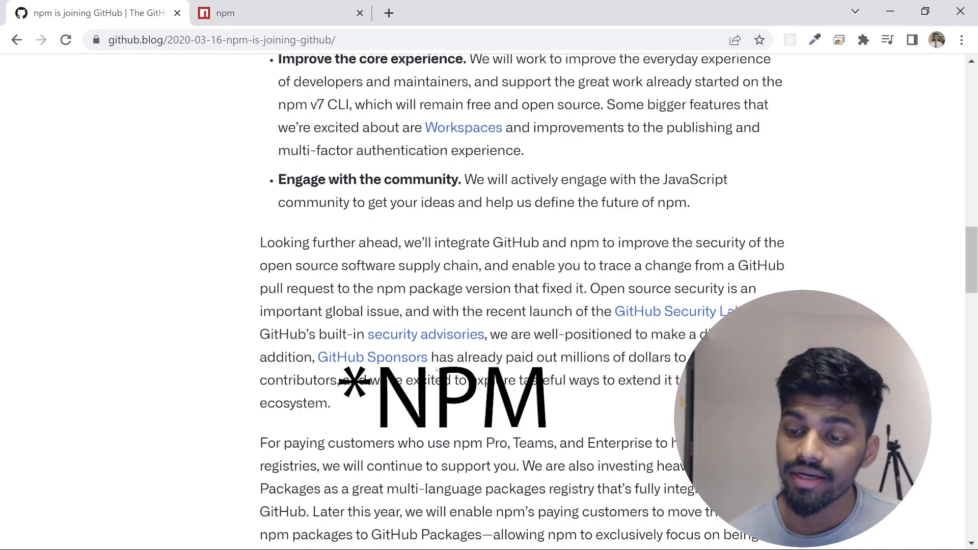
scroll(down, 3)
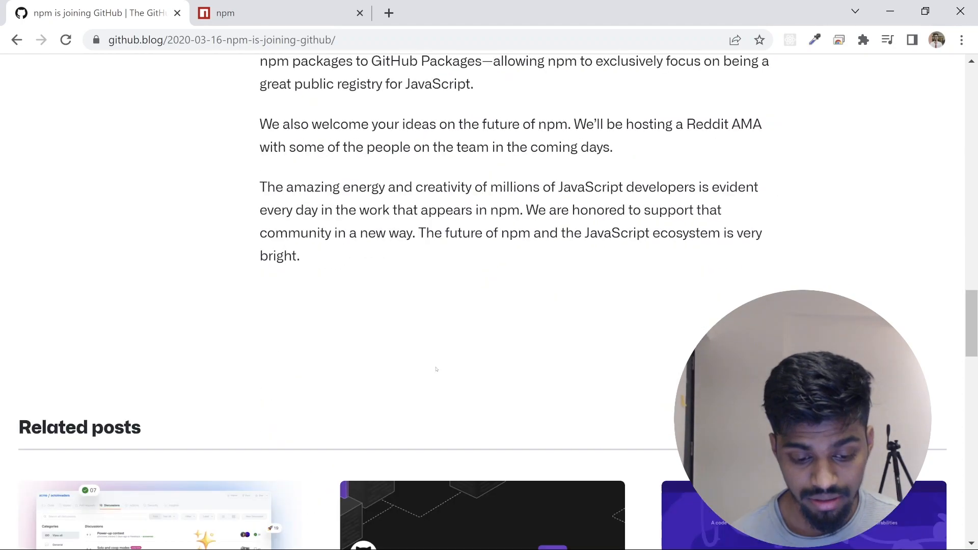
scroll(down, 3)
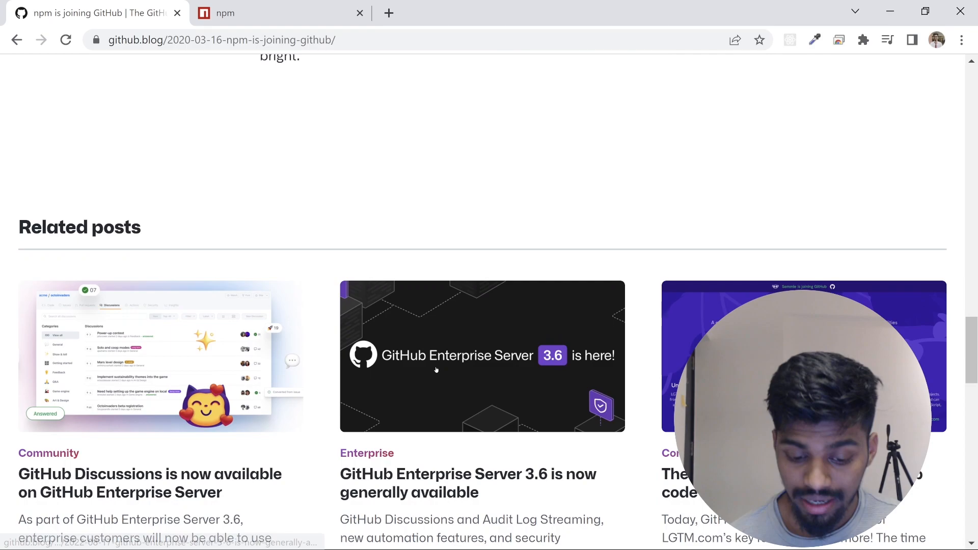
scroll(up, 3)
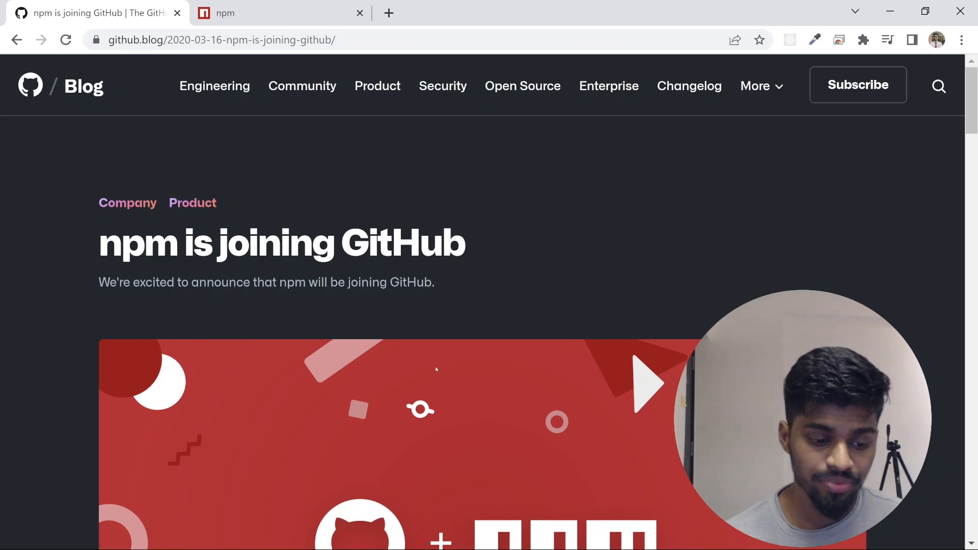
click(277, 13)
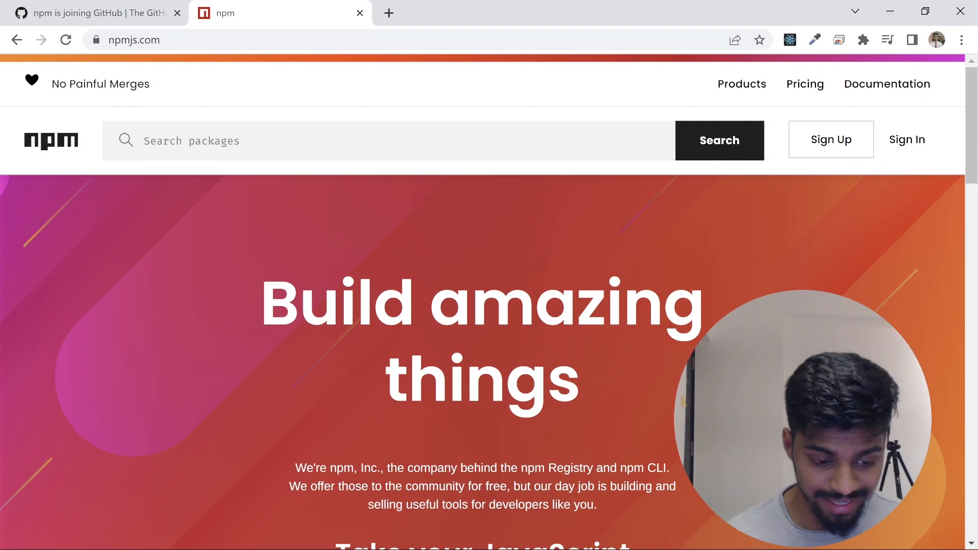
Step: Search npmjs.com for 'axios' and open the axios package page
text(a)
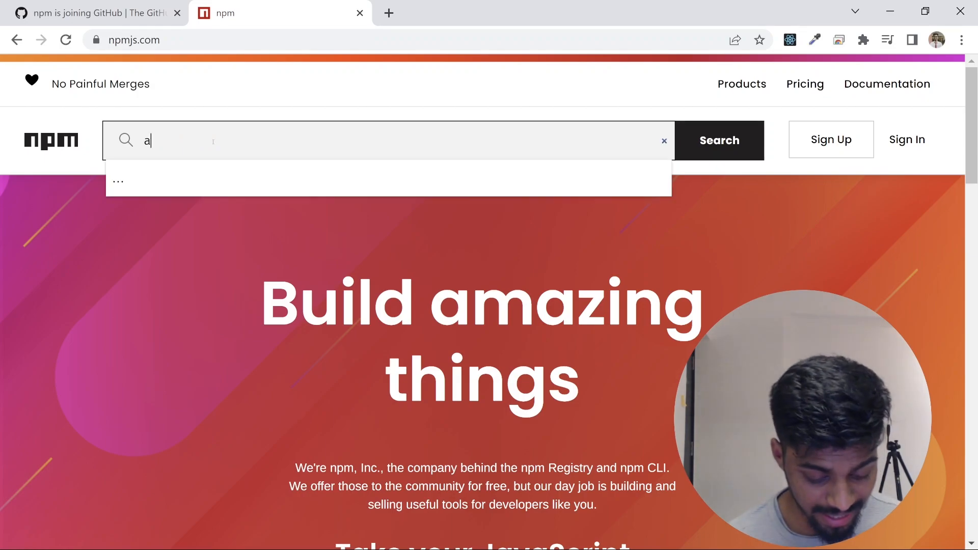
text(xios)
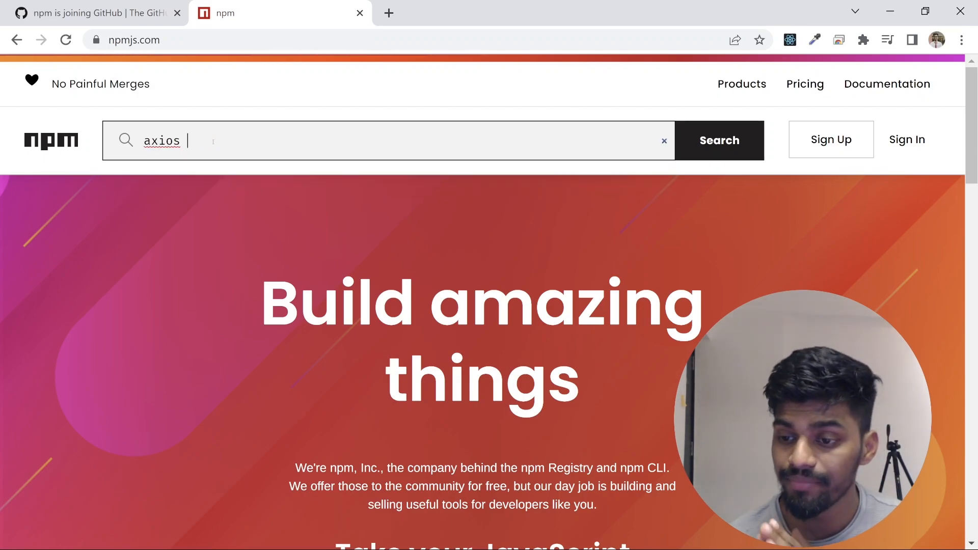
click(718, 139)
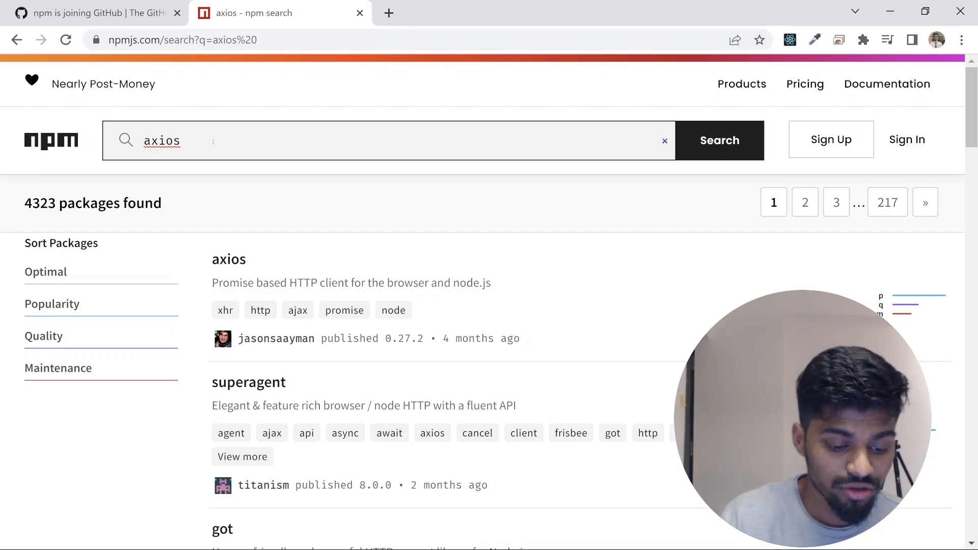
click(228, 259)
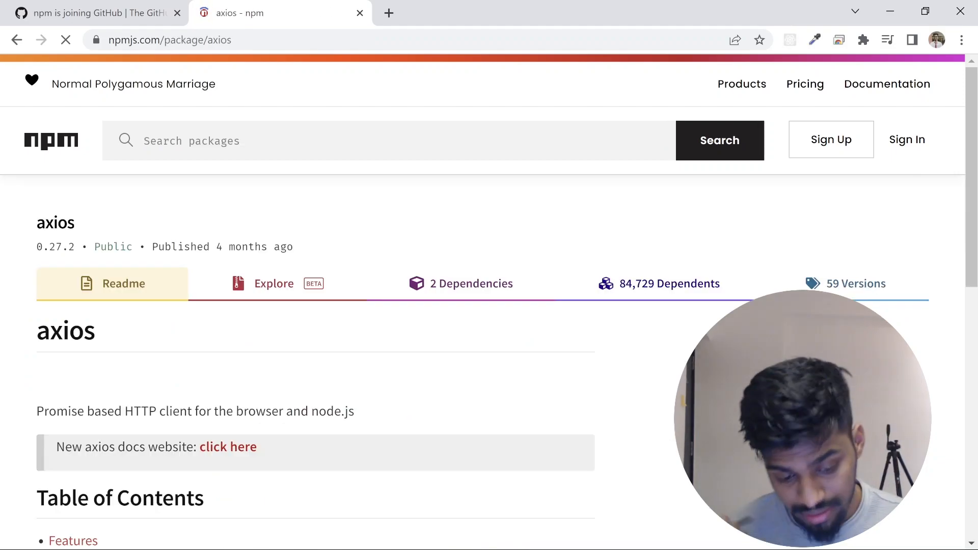
scroll(down, 3)
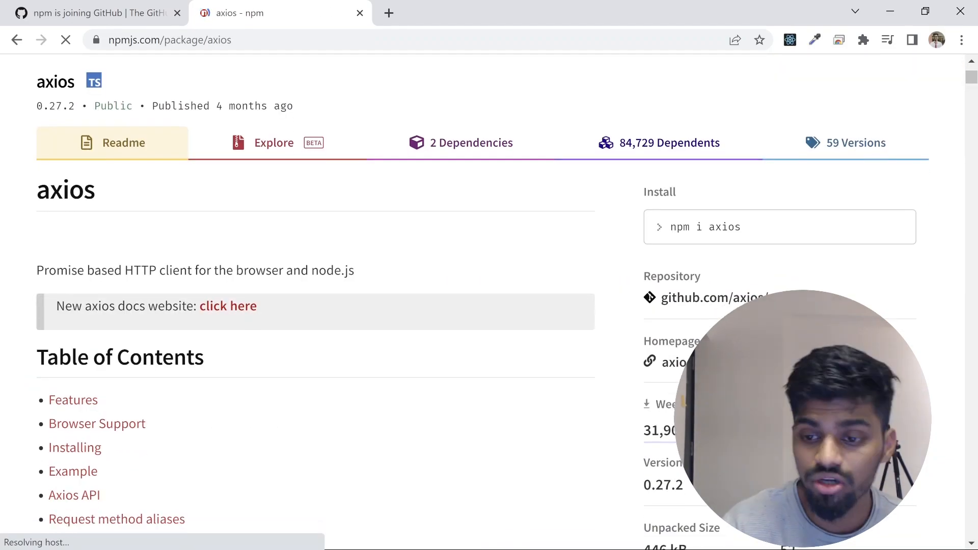
scroll(down, 3)
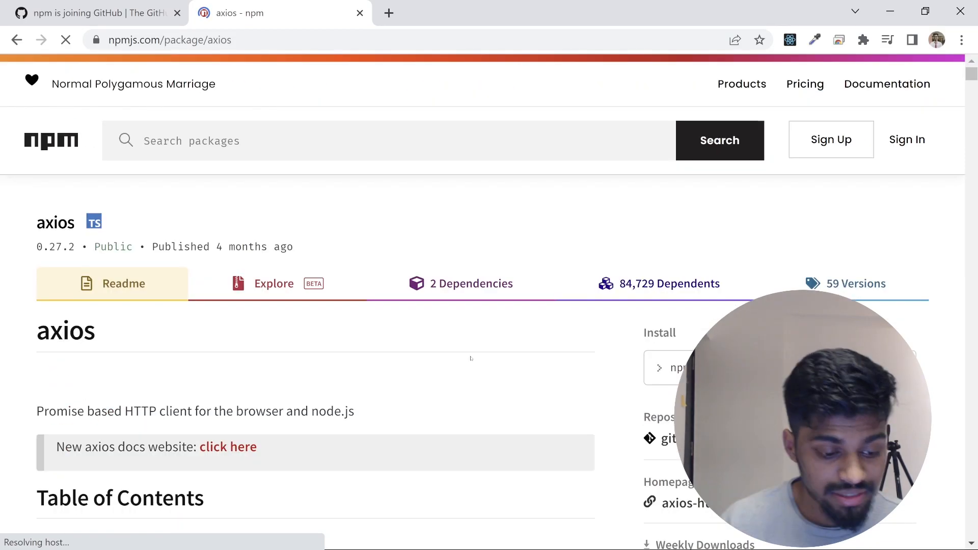
scroll(down, 3)
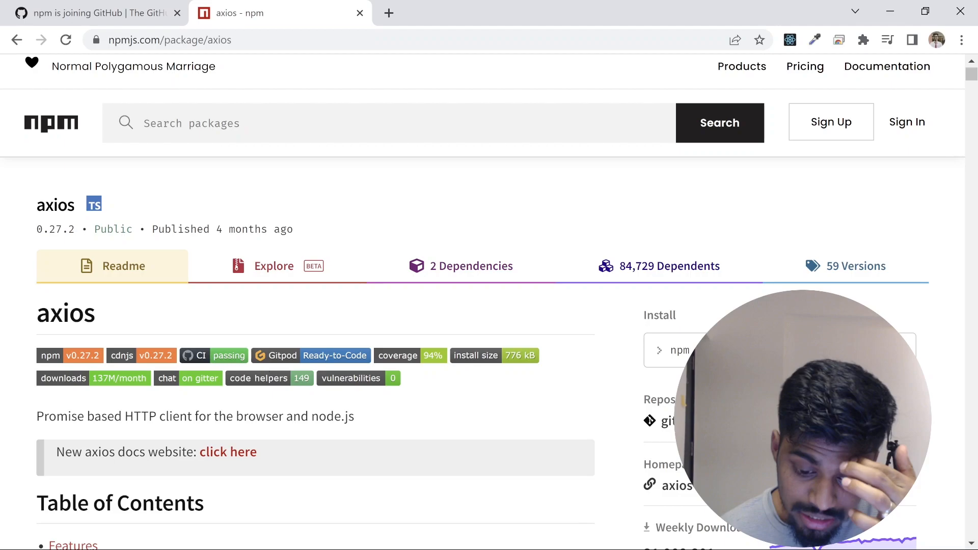
scroll(down, 3)
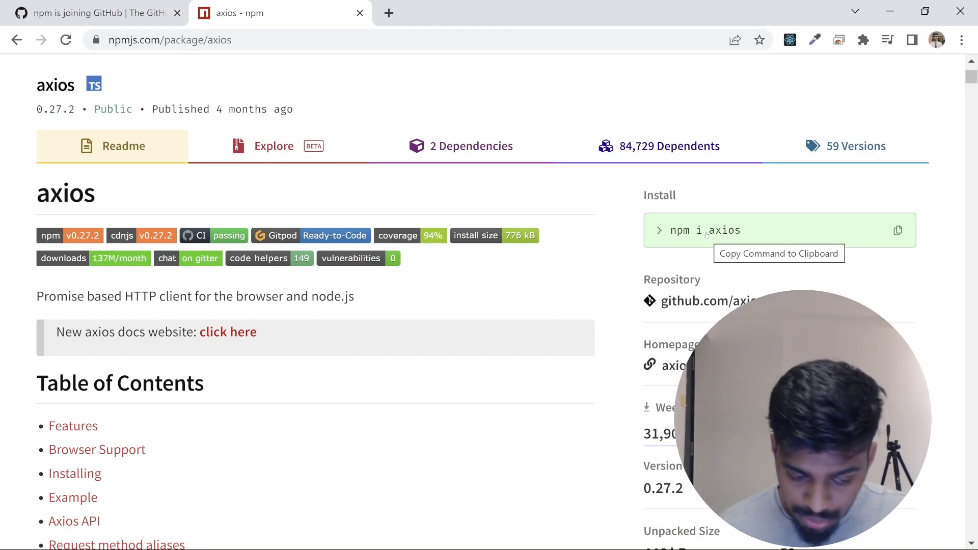
scroll(down, 3)
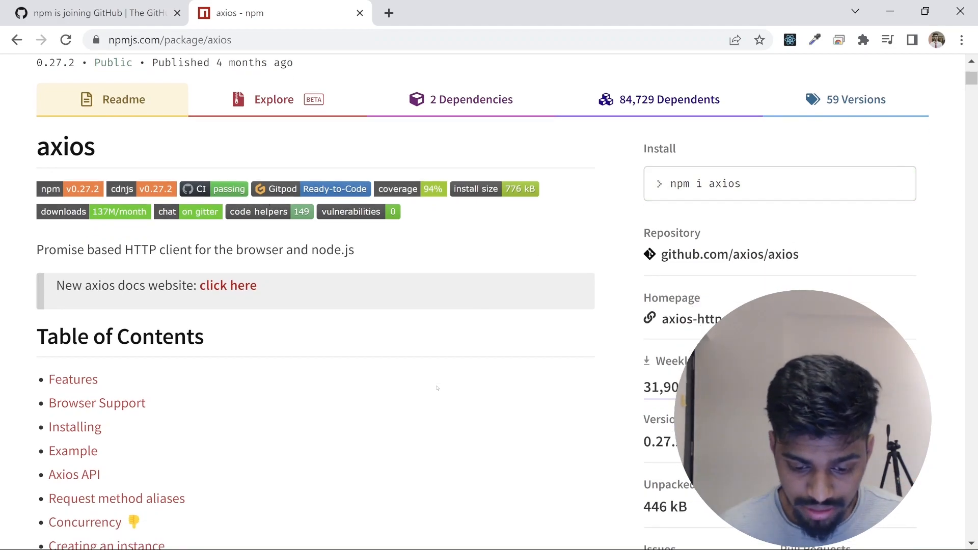
scroll(down, 3)
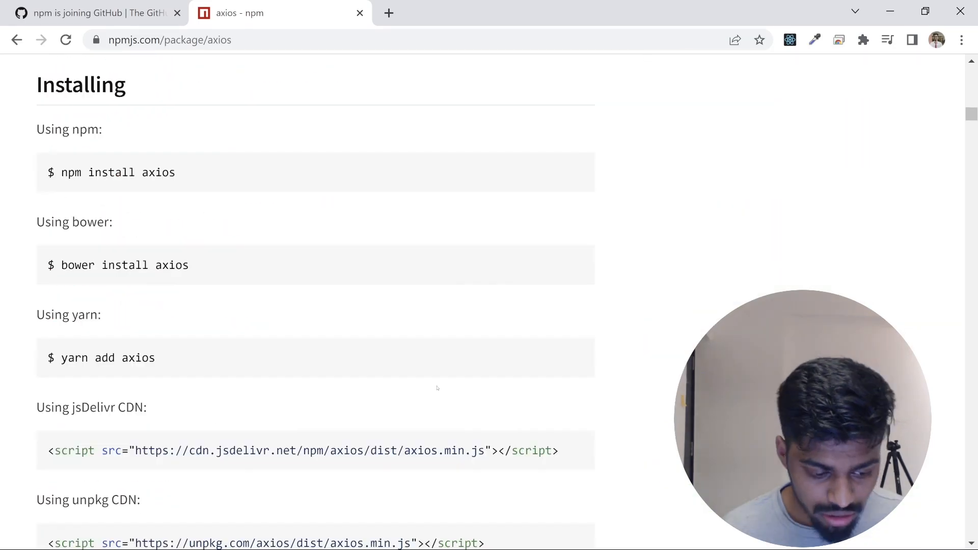
scroll(down, 3)
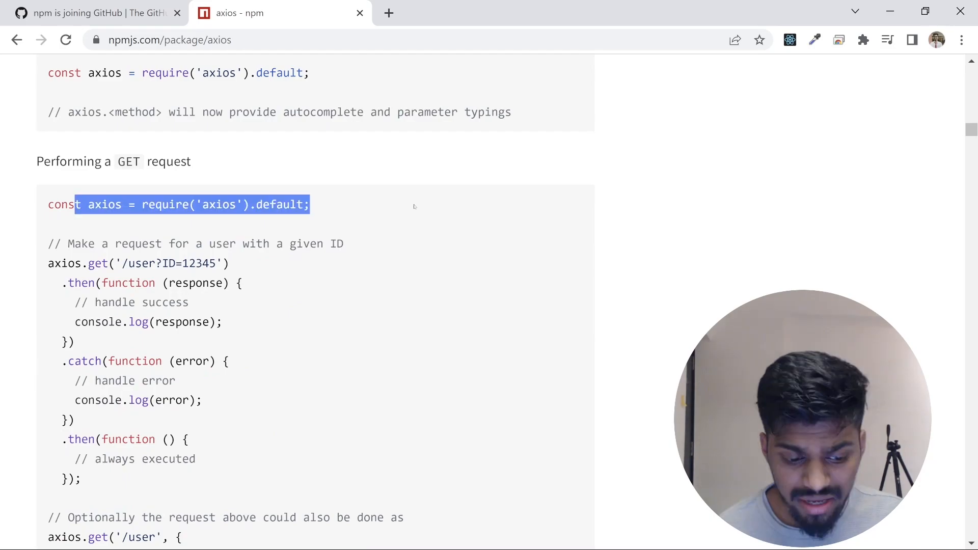
drag(81, 205, 176, 380)
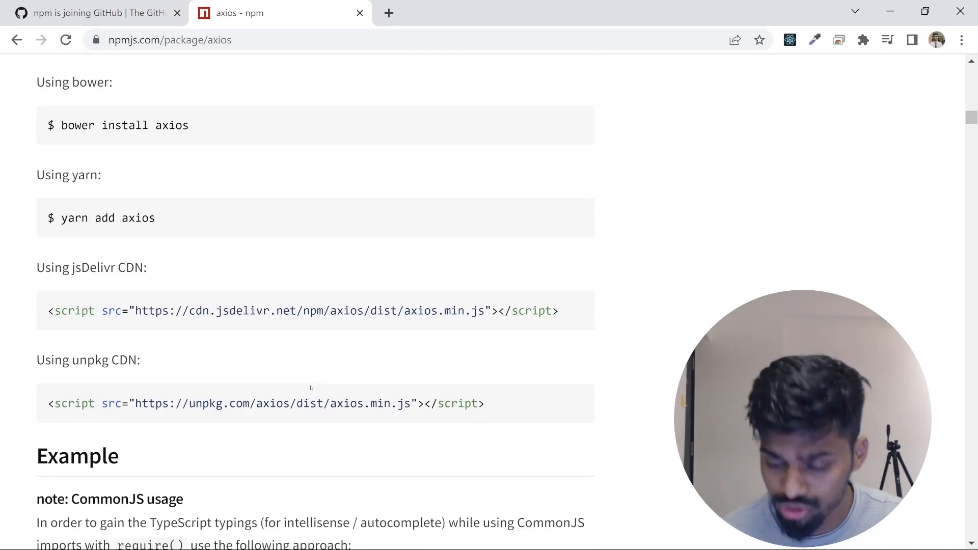
scroll(up, 3)
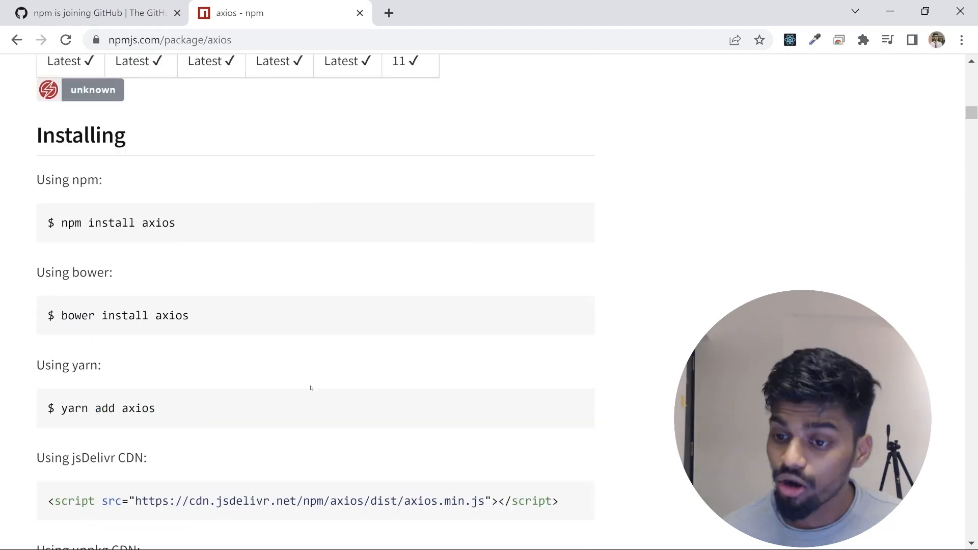
scroll(up, 3)
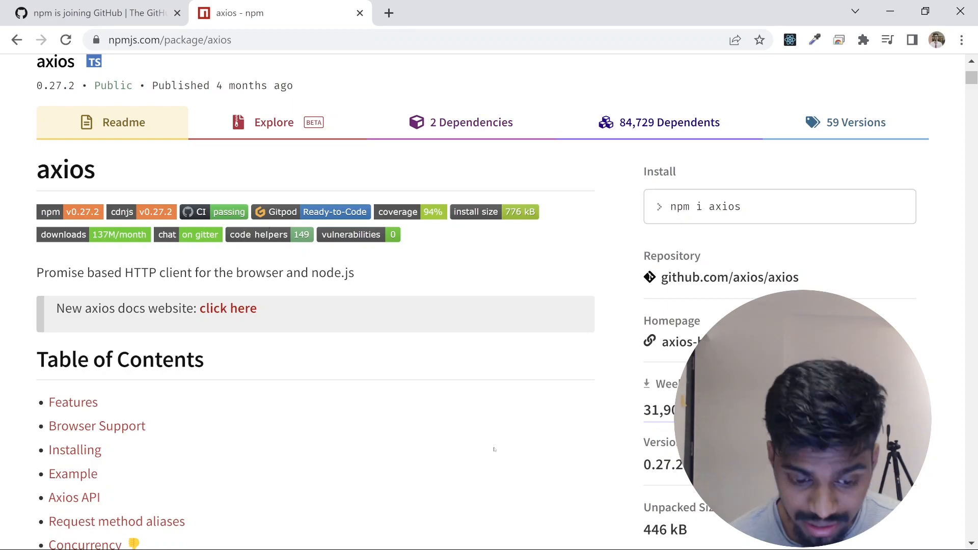
scroll(down, 3)
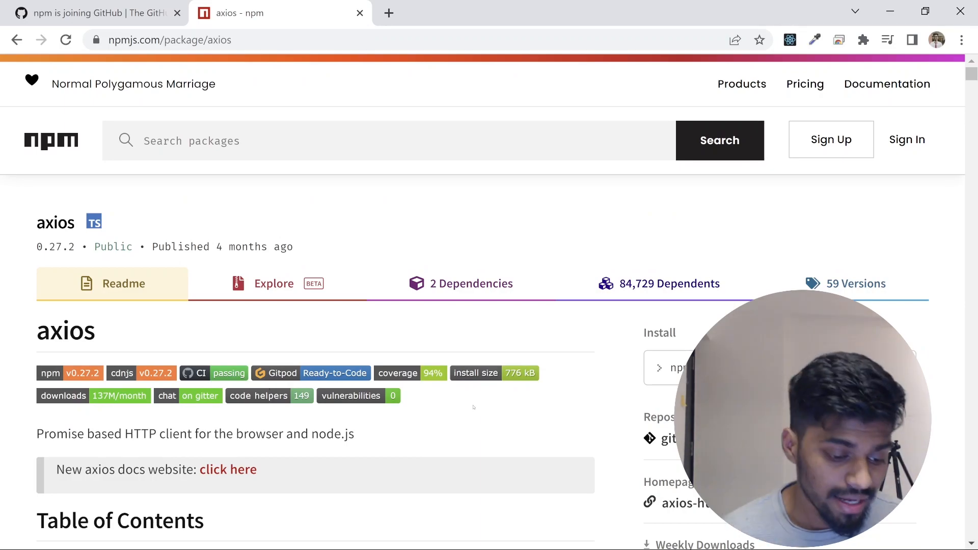
double_click(55, 222)
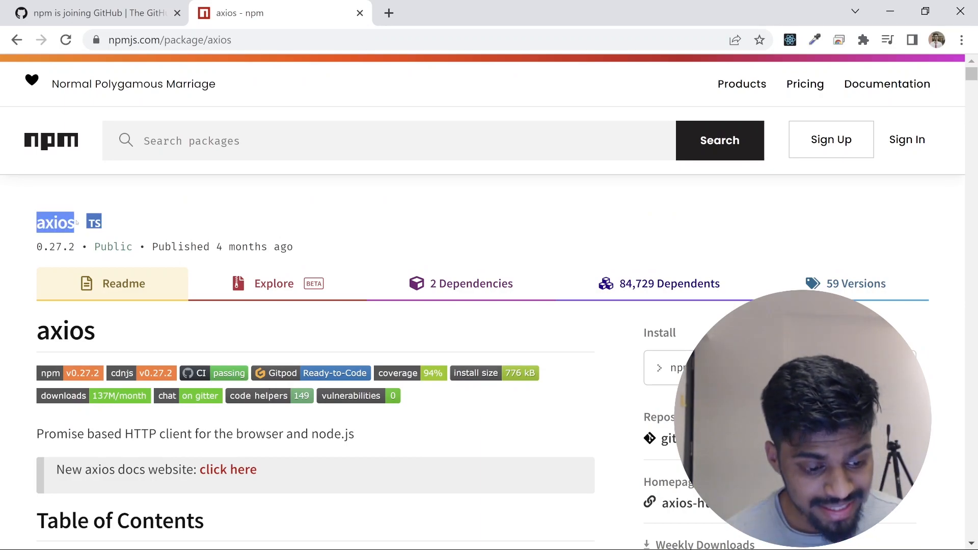
mouse_move(94, 222)
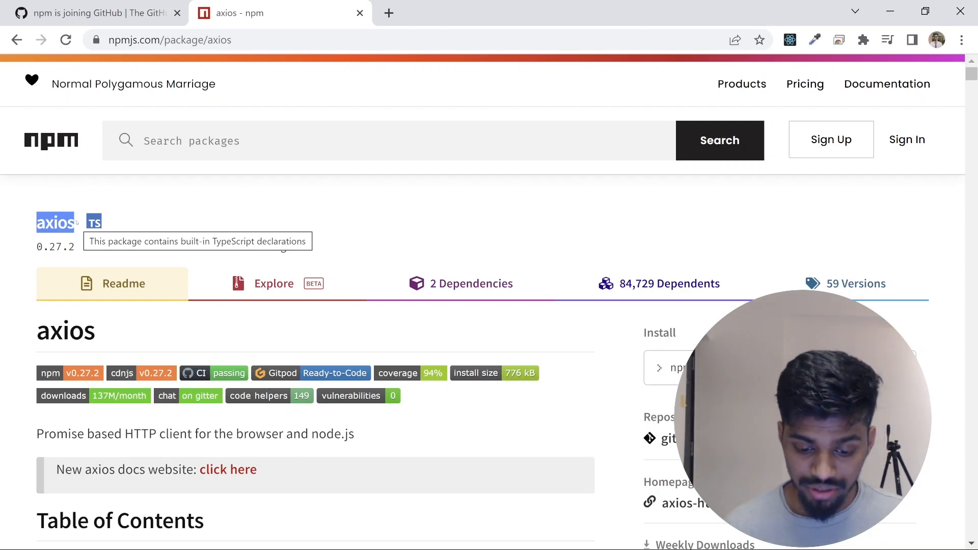
scroll(down, 3)
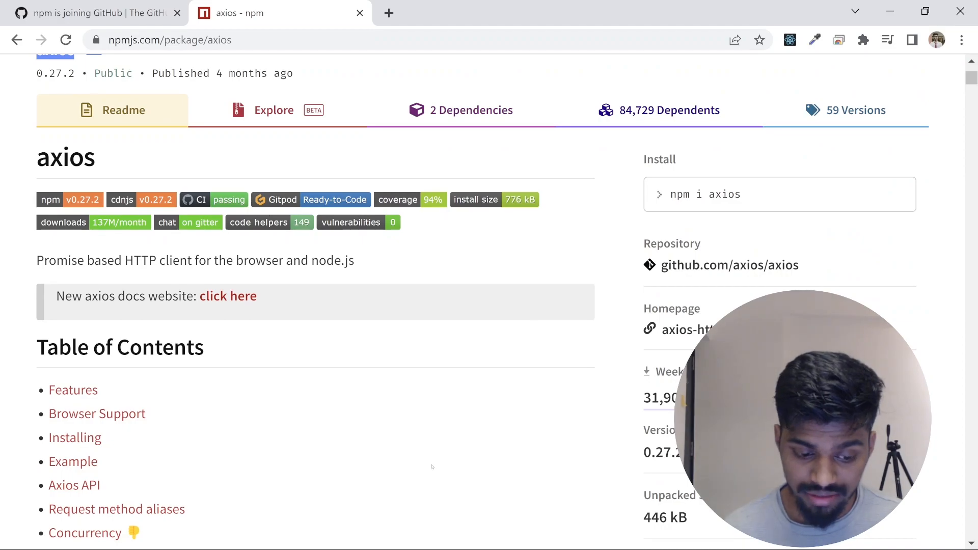